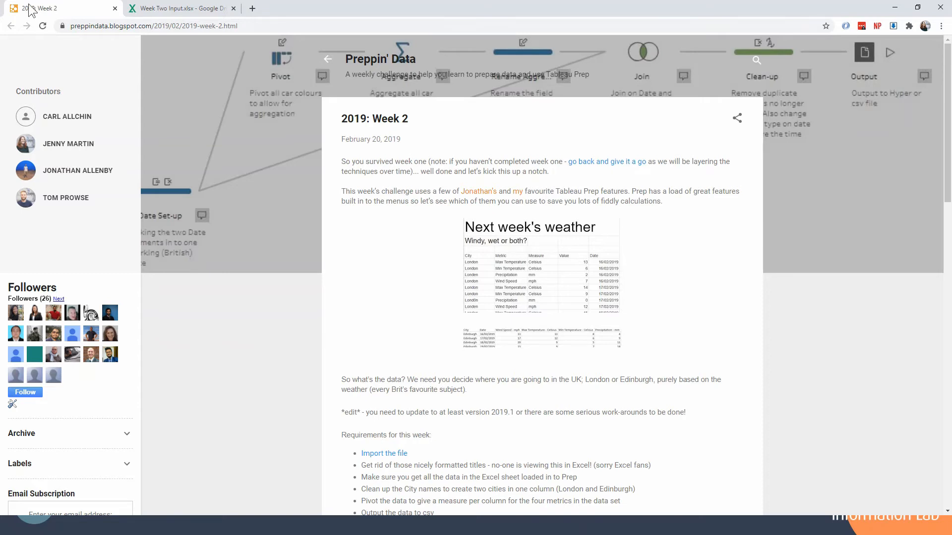
Step: Preview Week Two Input.xlsx in Google Drive showing the stacked London and Edinburgh tables
{"action": "left_click", "coordinate": [181, 8]}
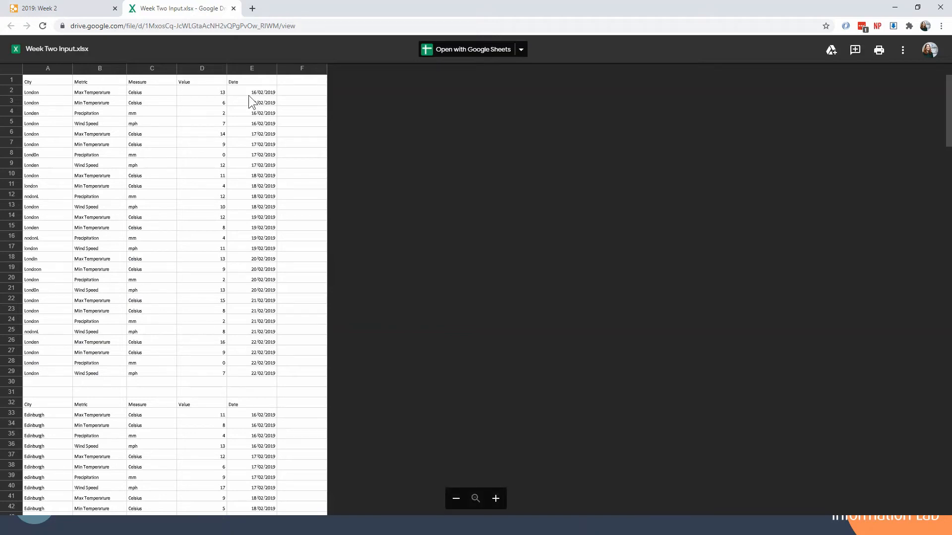
{"action": "mouse_move", "coordinate": [230, 467]}
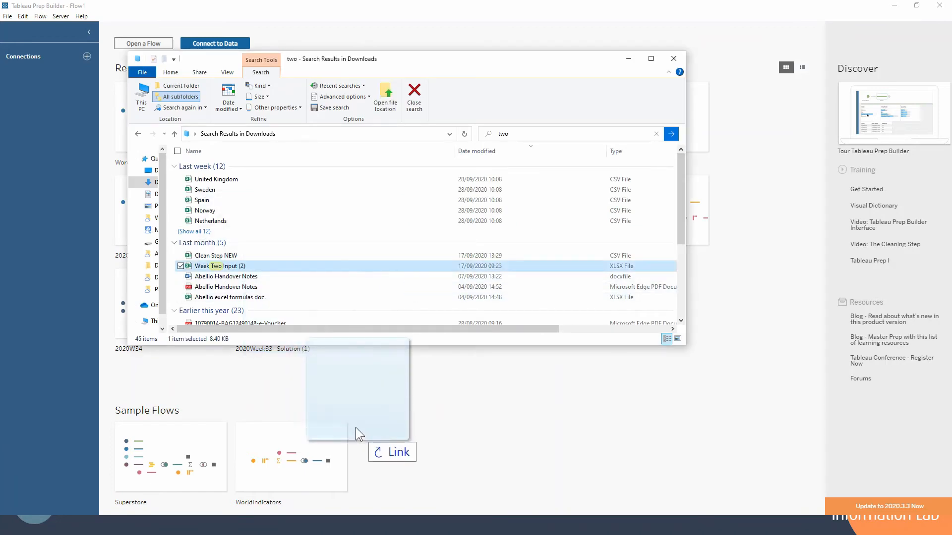
Step: Connect Week Two Input (2).xlsx so Sheet1 appears as an input with five fields
{"action": "double_click", "coordinate": [220, 265]}
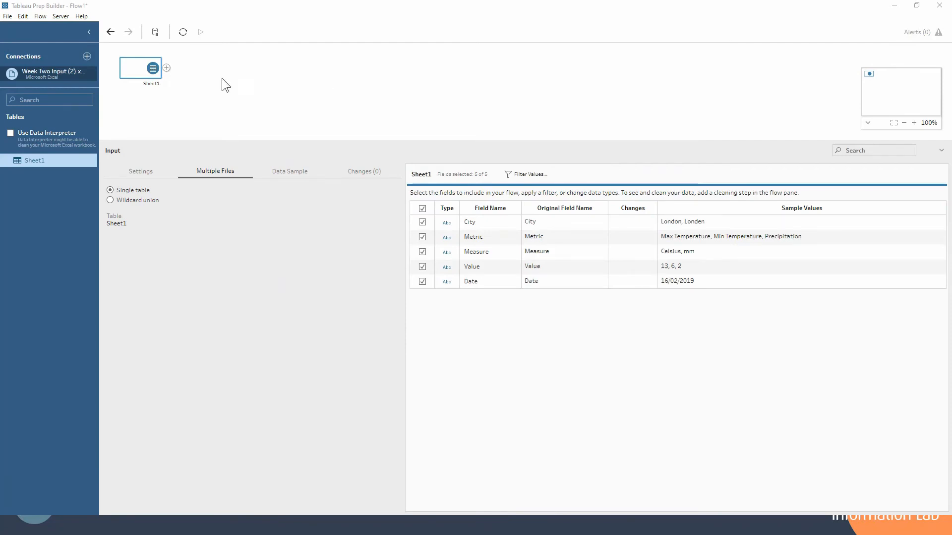
Step: Add Clean 1 after Sheet1 and isolate the stray 'Metric' header row in the data
{"action": "left_click", "coordinate": [166, 68]}
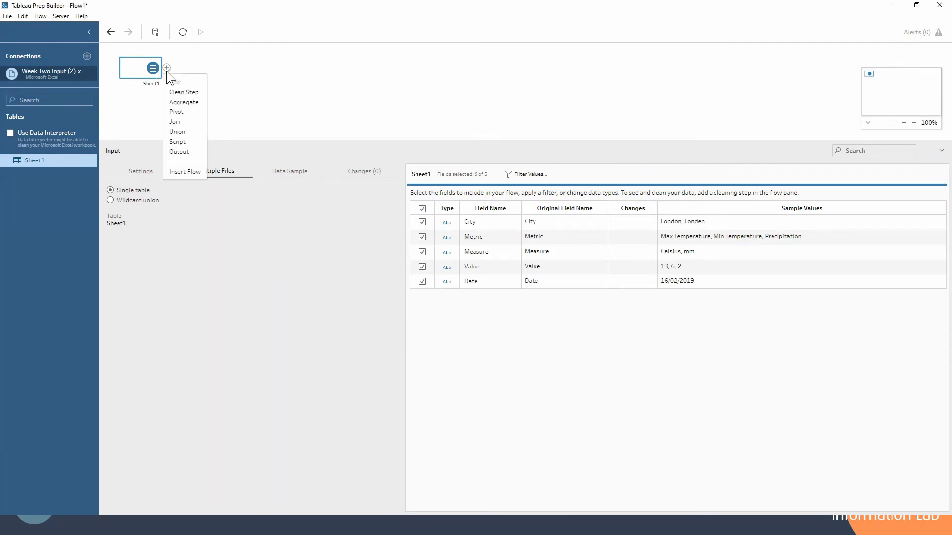
{"action": "left_click", "coordinate": [183, 92]}
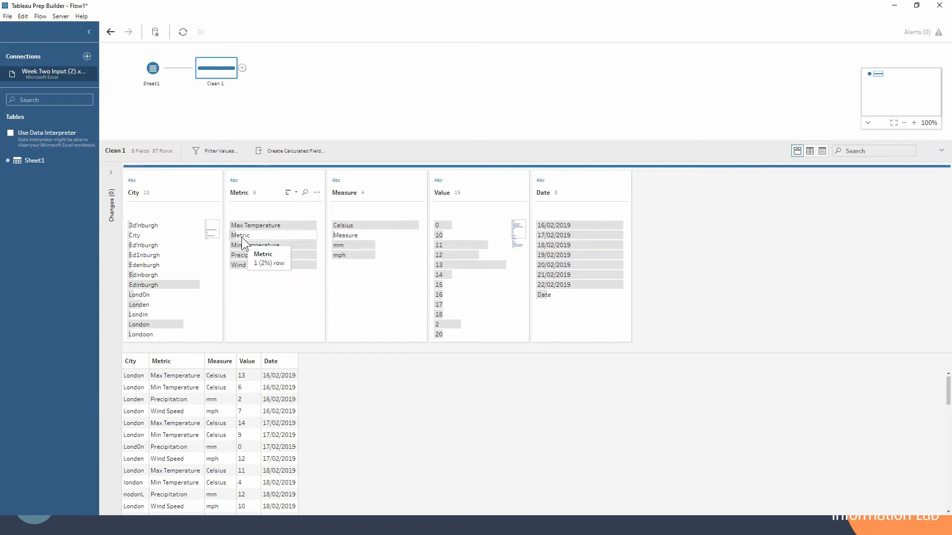
{"action": "left_click", "coordinate": [241, 235]}
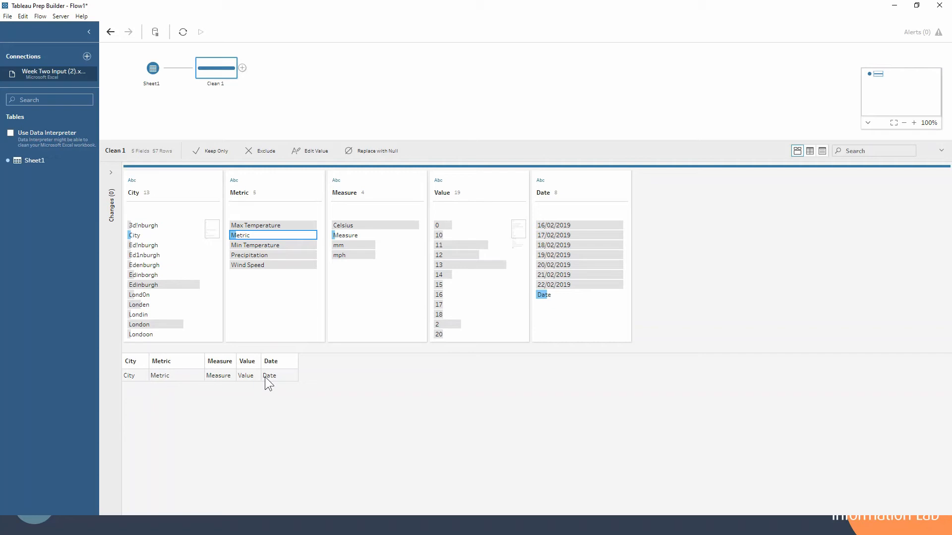
{"action": "mouse_move", "coordinate": [272, 294]}
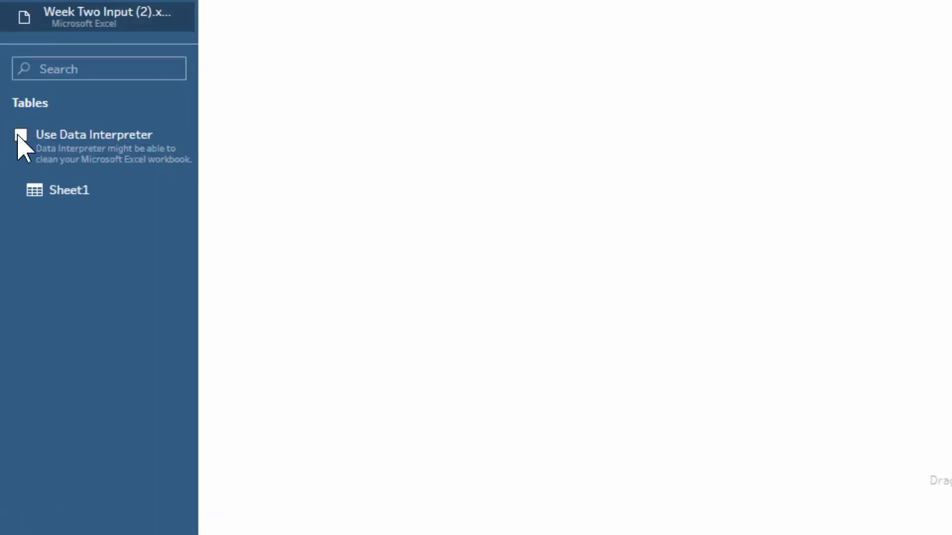
Step: Enable Use Data Interpreter so Sheet1 splits into ranges A1:E29 and A32:E60
{"action": "left_click", "coordinate": [20, 135]}
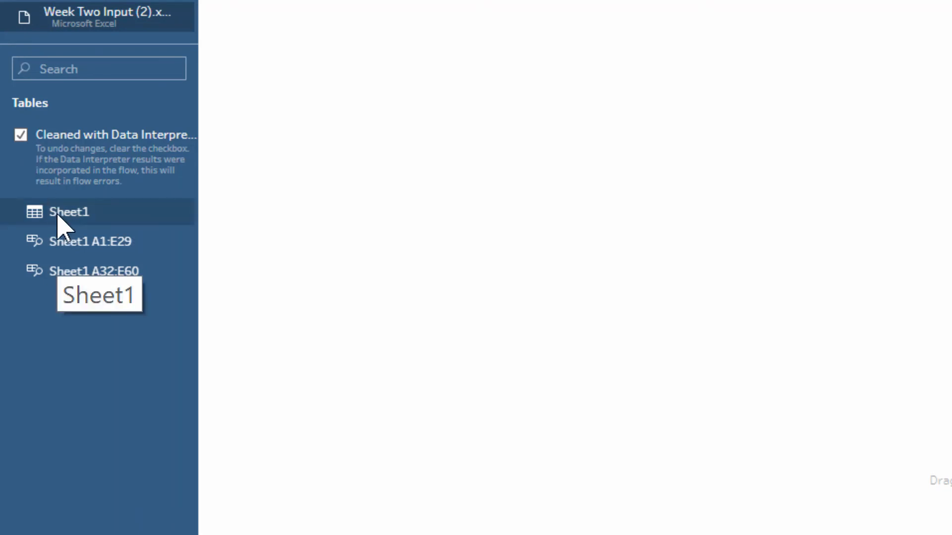
{"action": "mouse_move", "coordinate": [91, 255]}
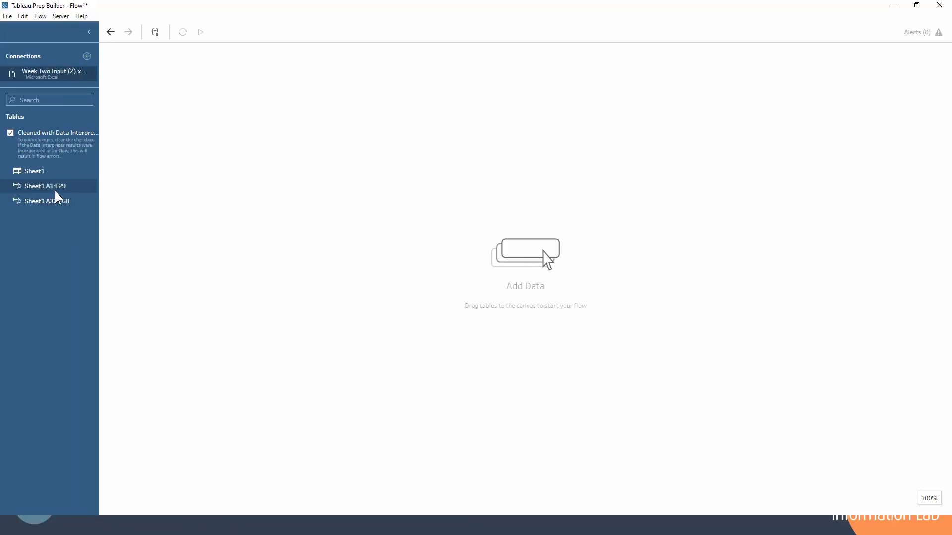
{"action": "mouse_move", "coordinate": [45, 186]}
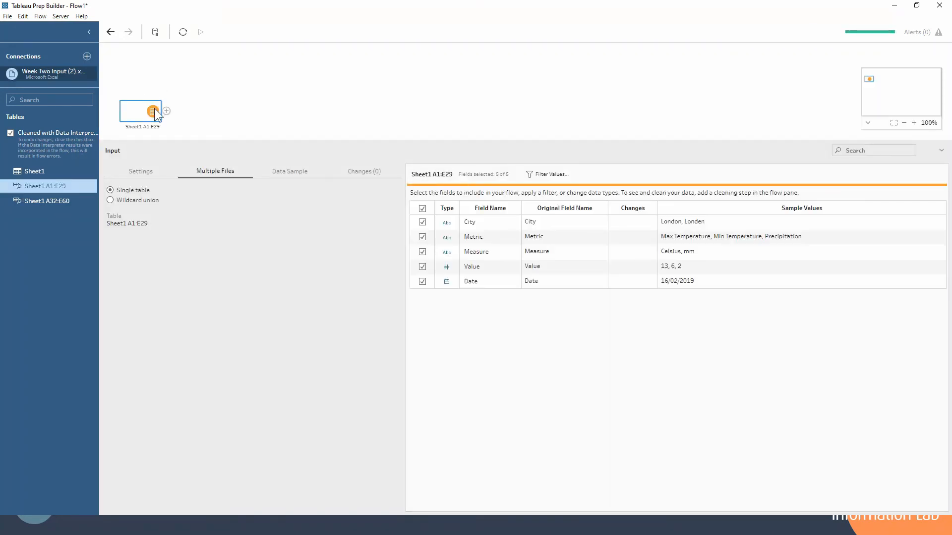
Step: Add a clean step after the London input Sheet1 A1:E29, showing 28 rows
{"action": "left_click", "coordinate": [166, 110]}
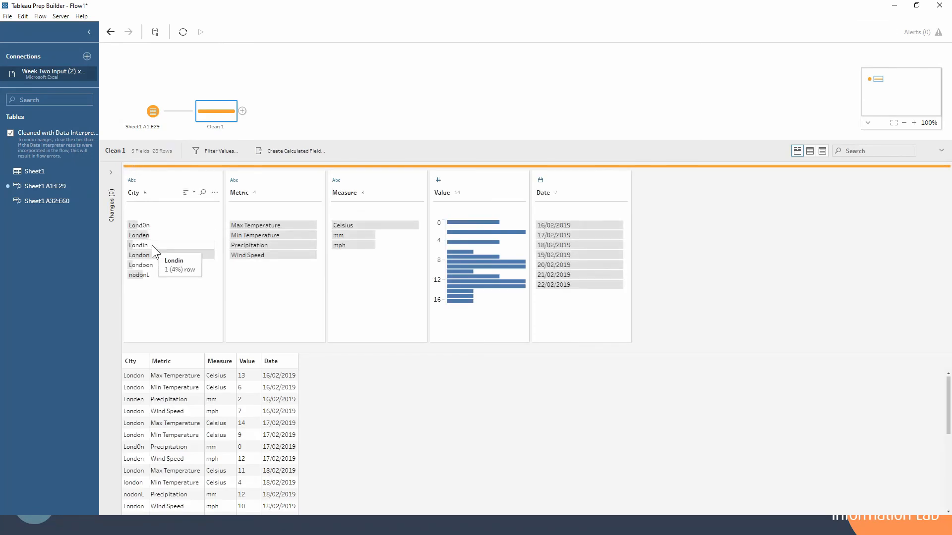
{"action": "mouse_move", "coordinate": [252, 124]}
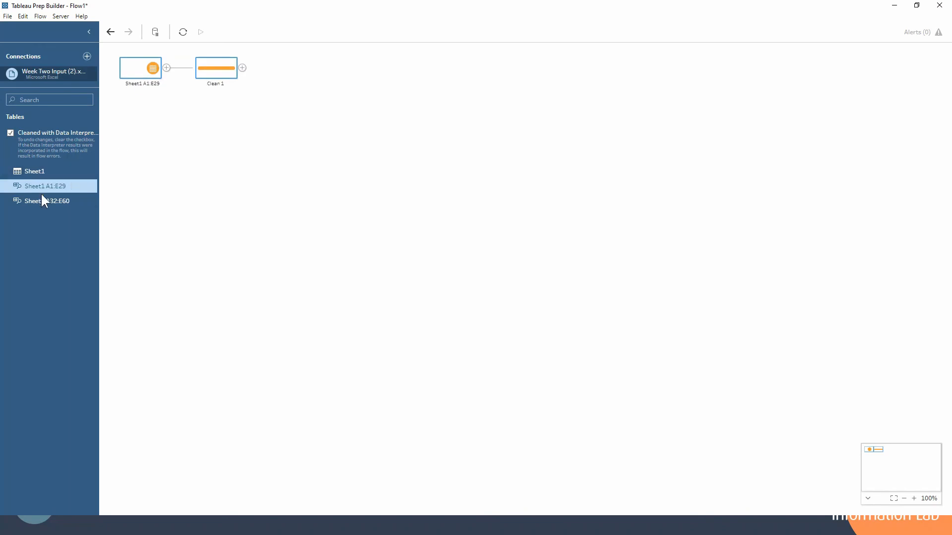
Step: Add Clean 2 after the Edinburgh input Sheet1 A32:E60, showing 28 rows
{"action": "left_click", "coordinate": [167, 110]}
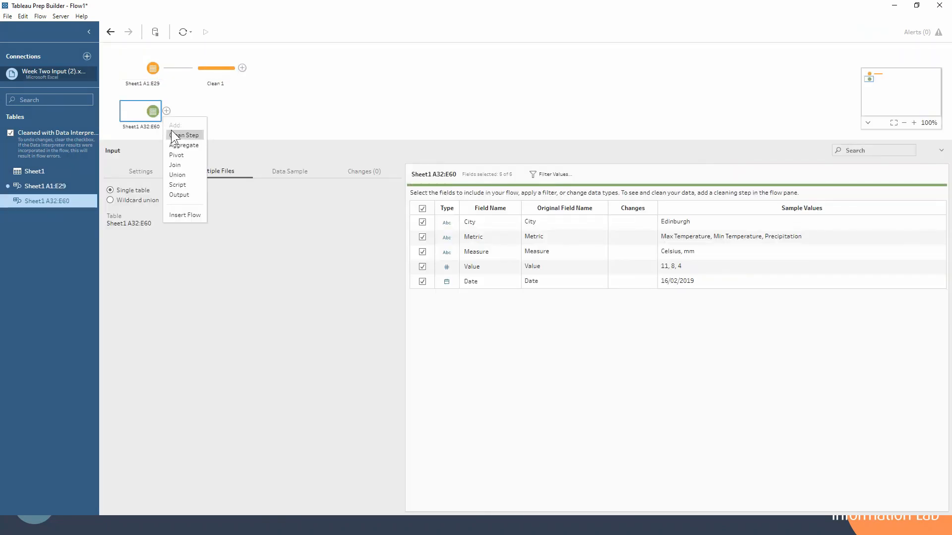
{"action": "left_click", "coordinate": [186, 135]}
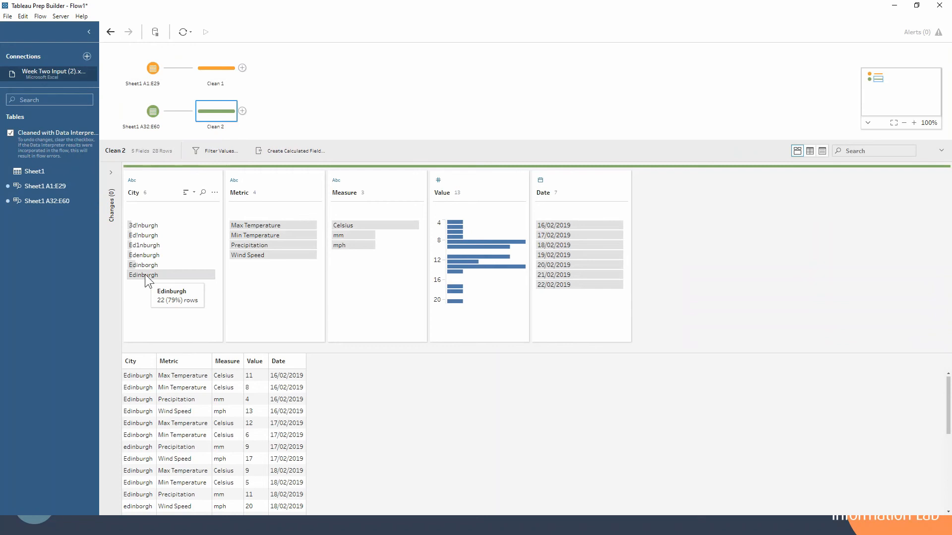